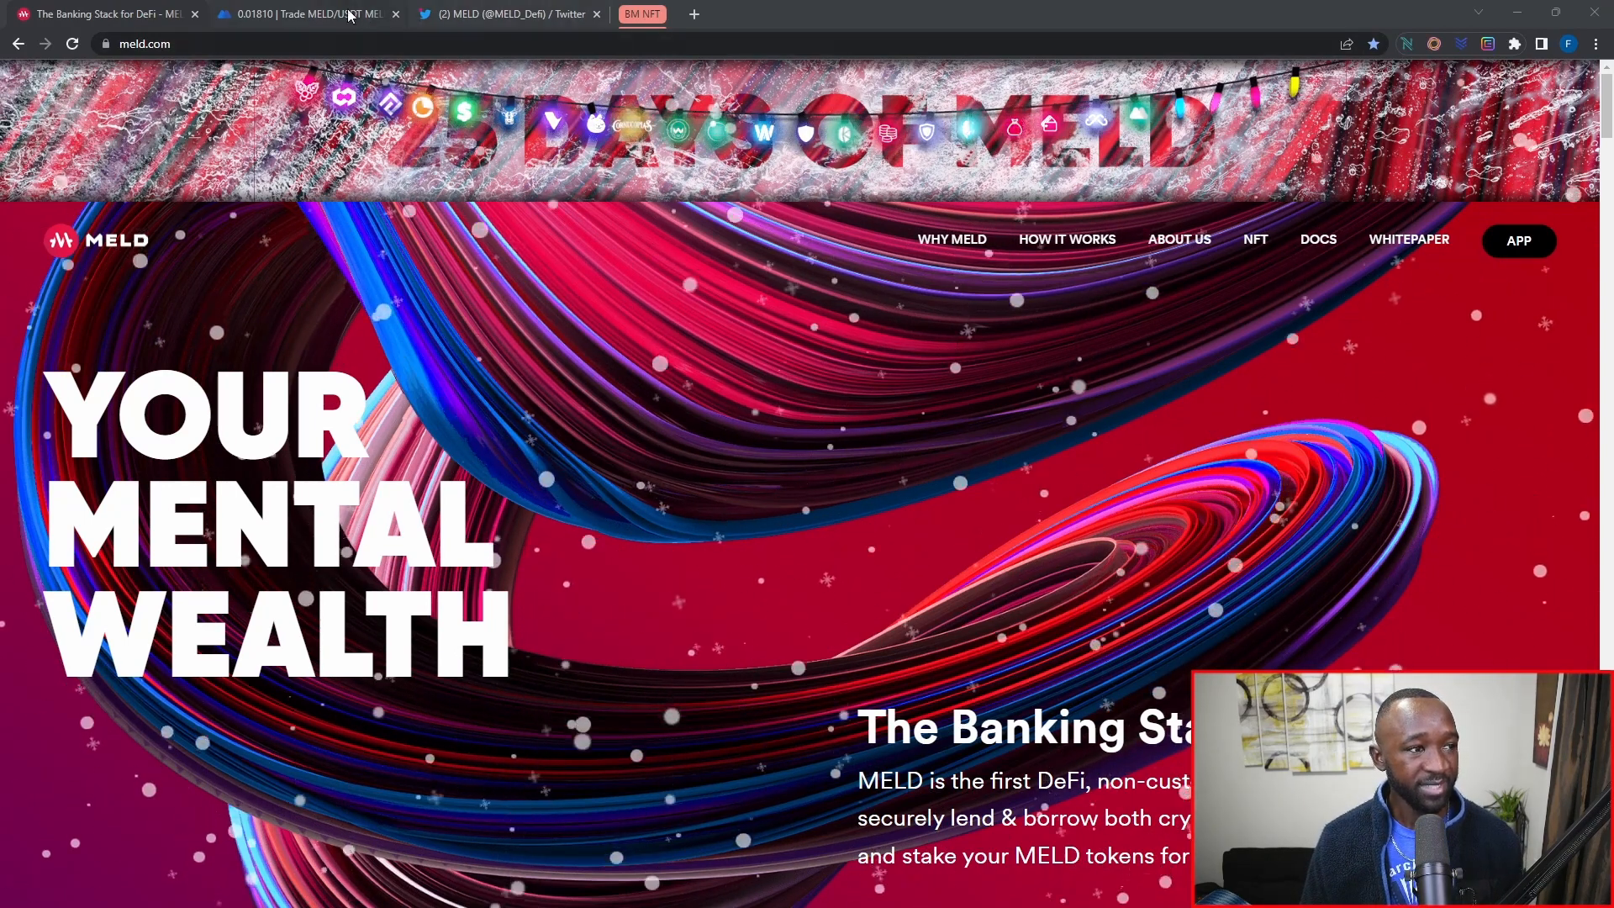
mouse_move(349, 15)
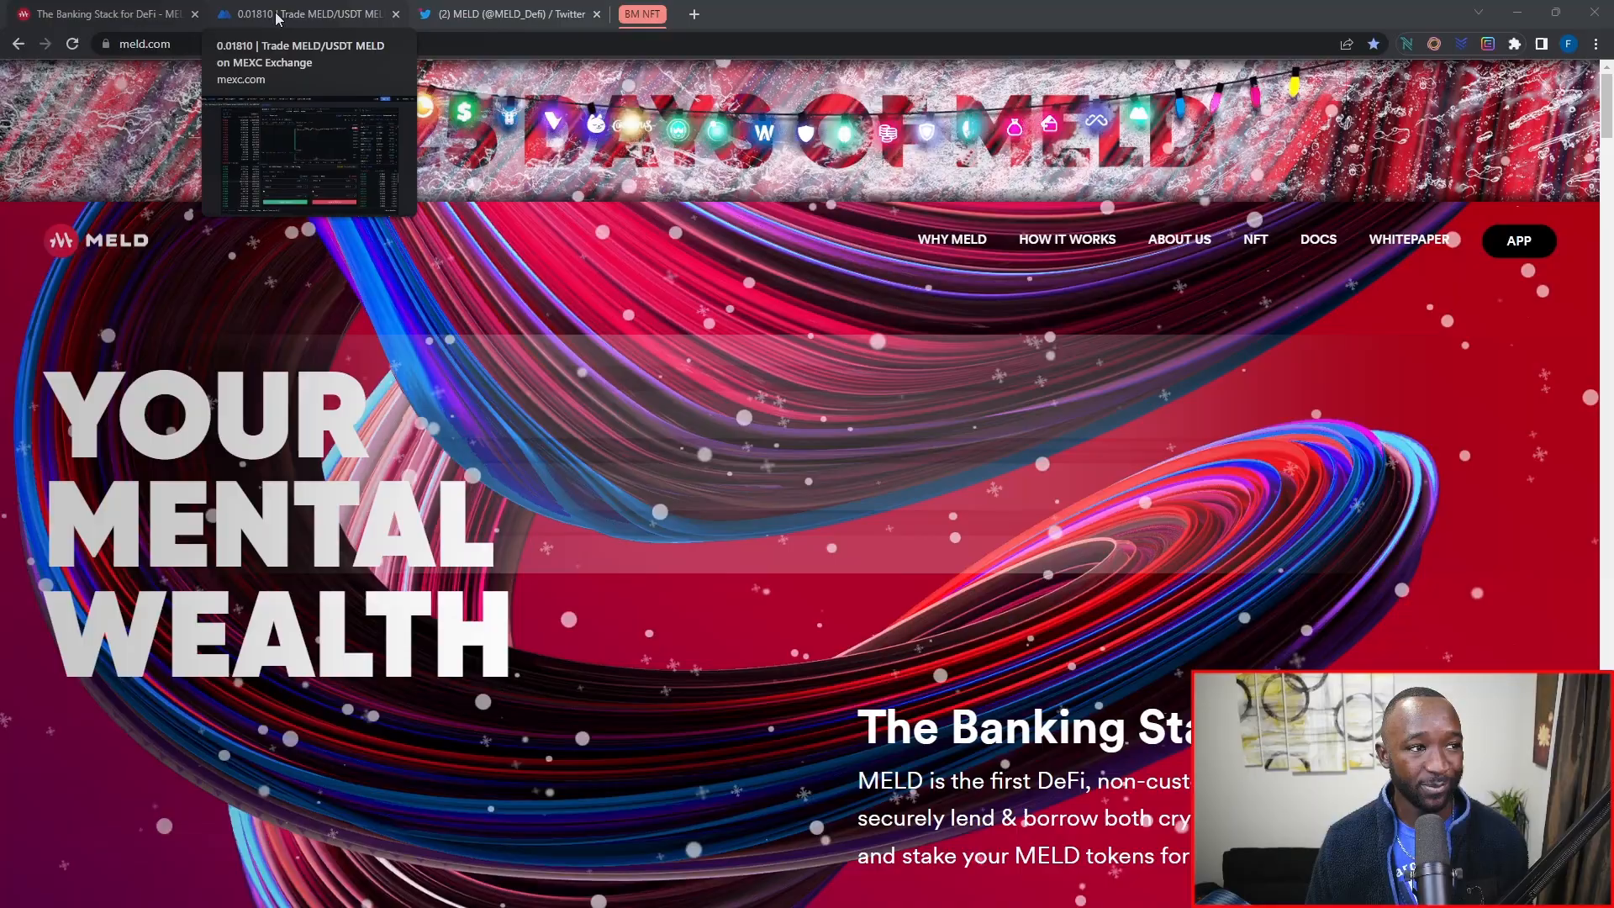
Switch to the MEXC MELD/USDT market page showing MELD near 0.018 USDT
left_click(303, 14)
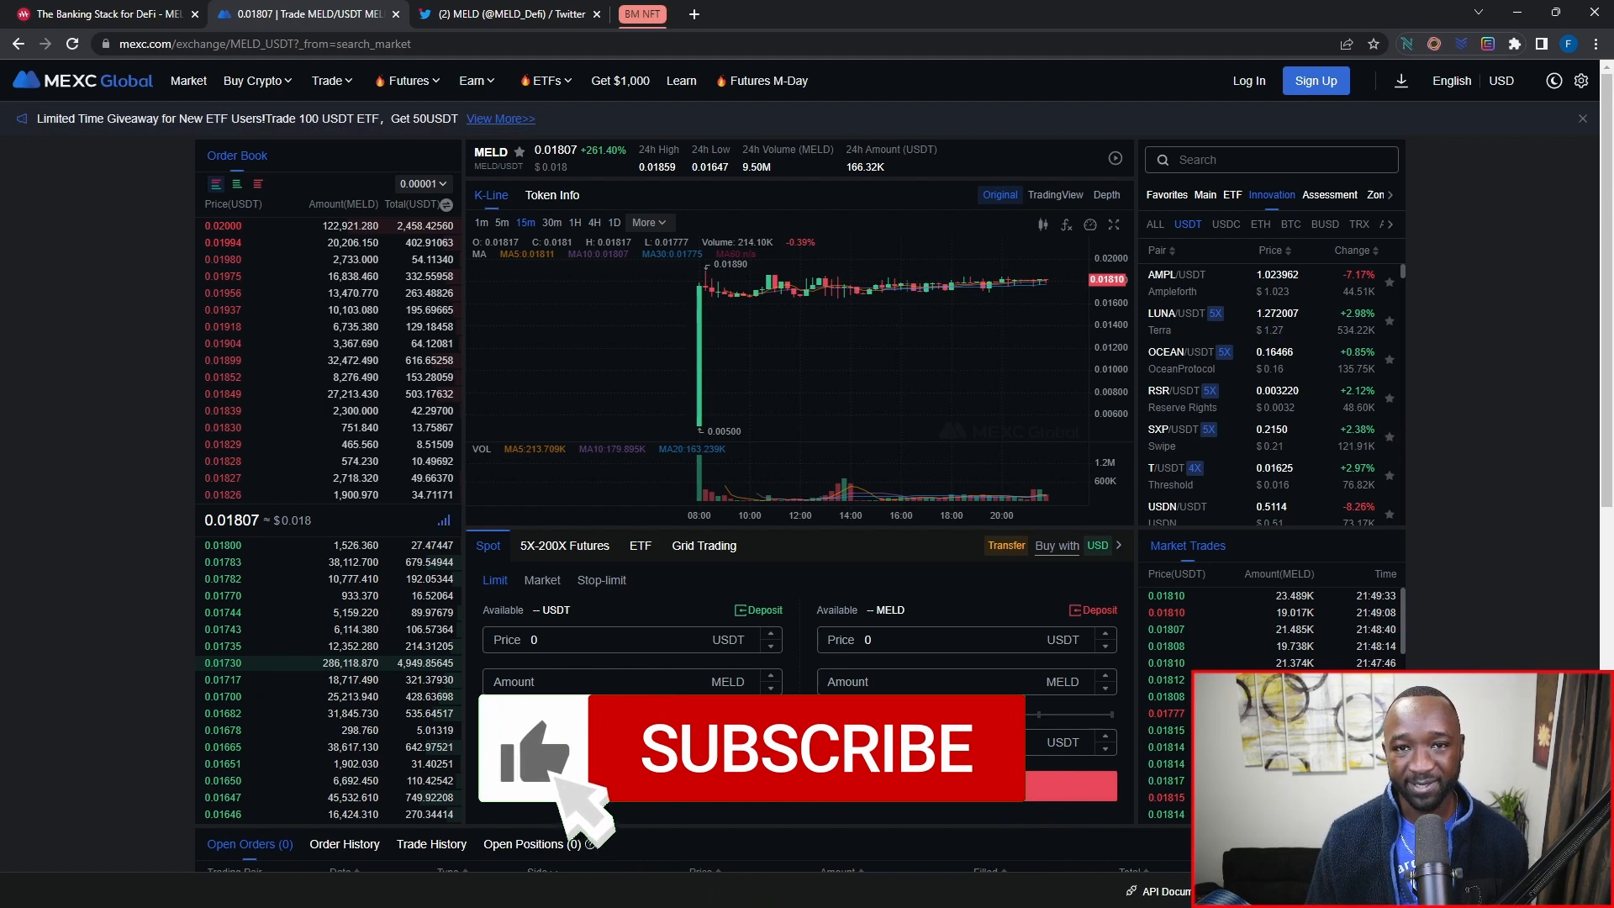
Check the MELD/USDT chart indicator settings, then view MELD's KubeCoin tweet on Twitter
left_click(539, 761)
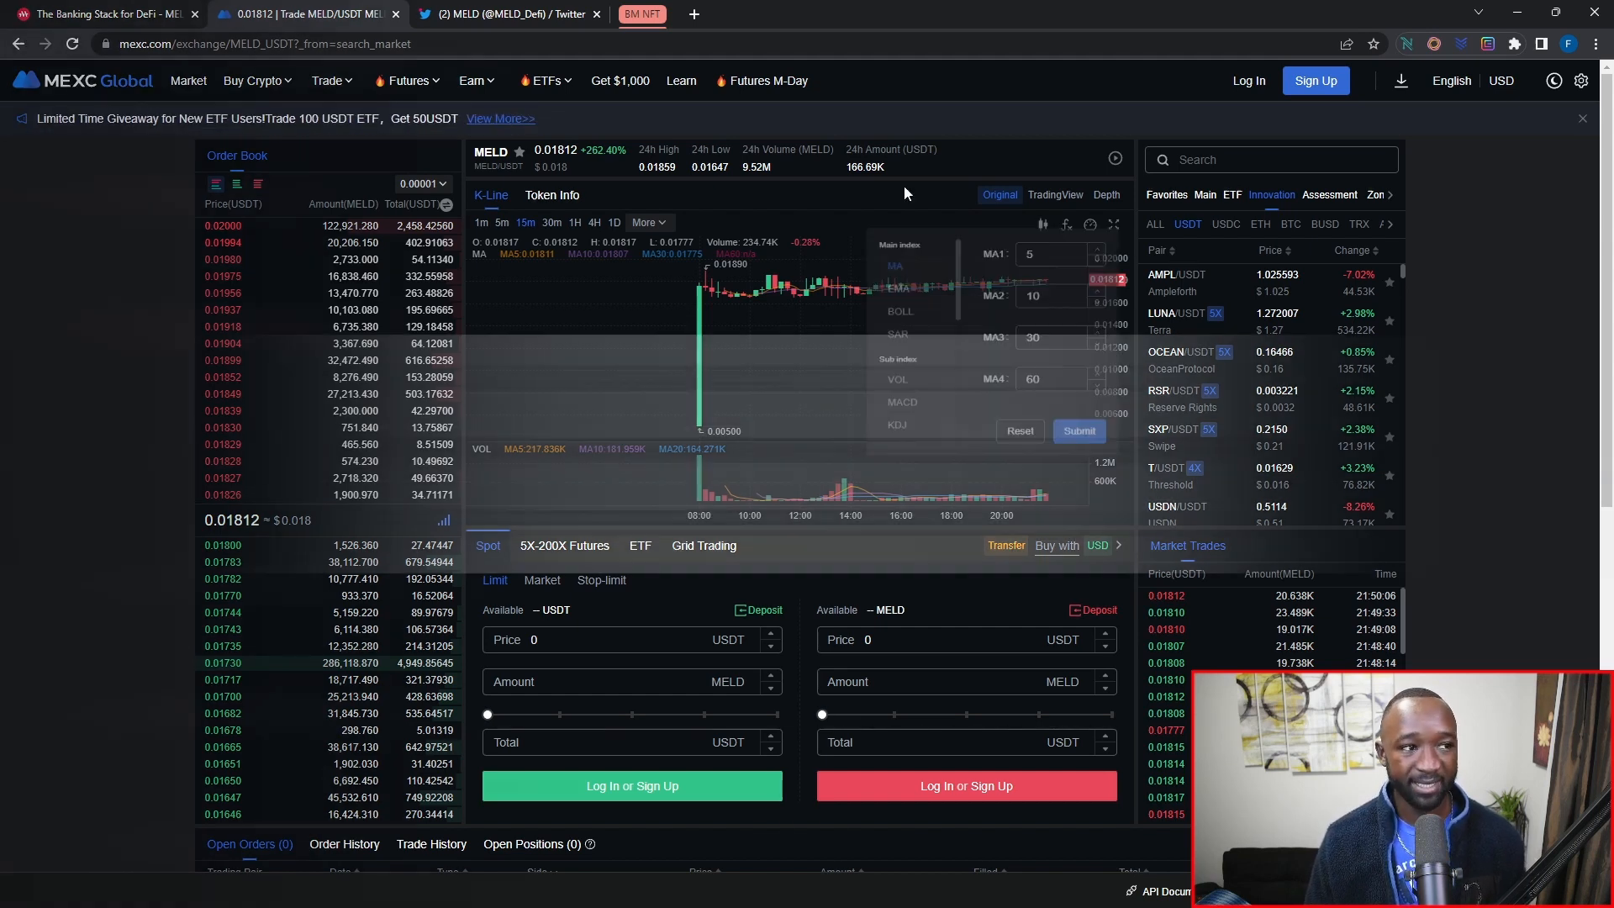
left_click(504, 15)
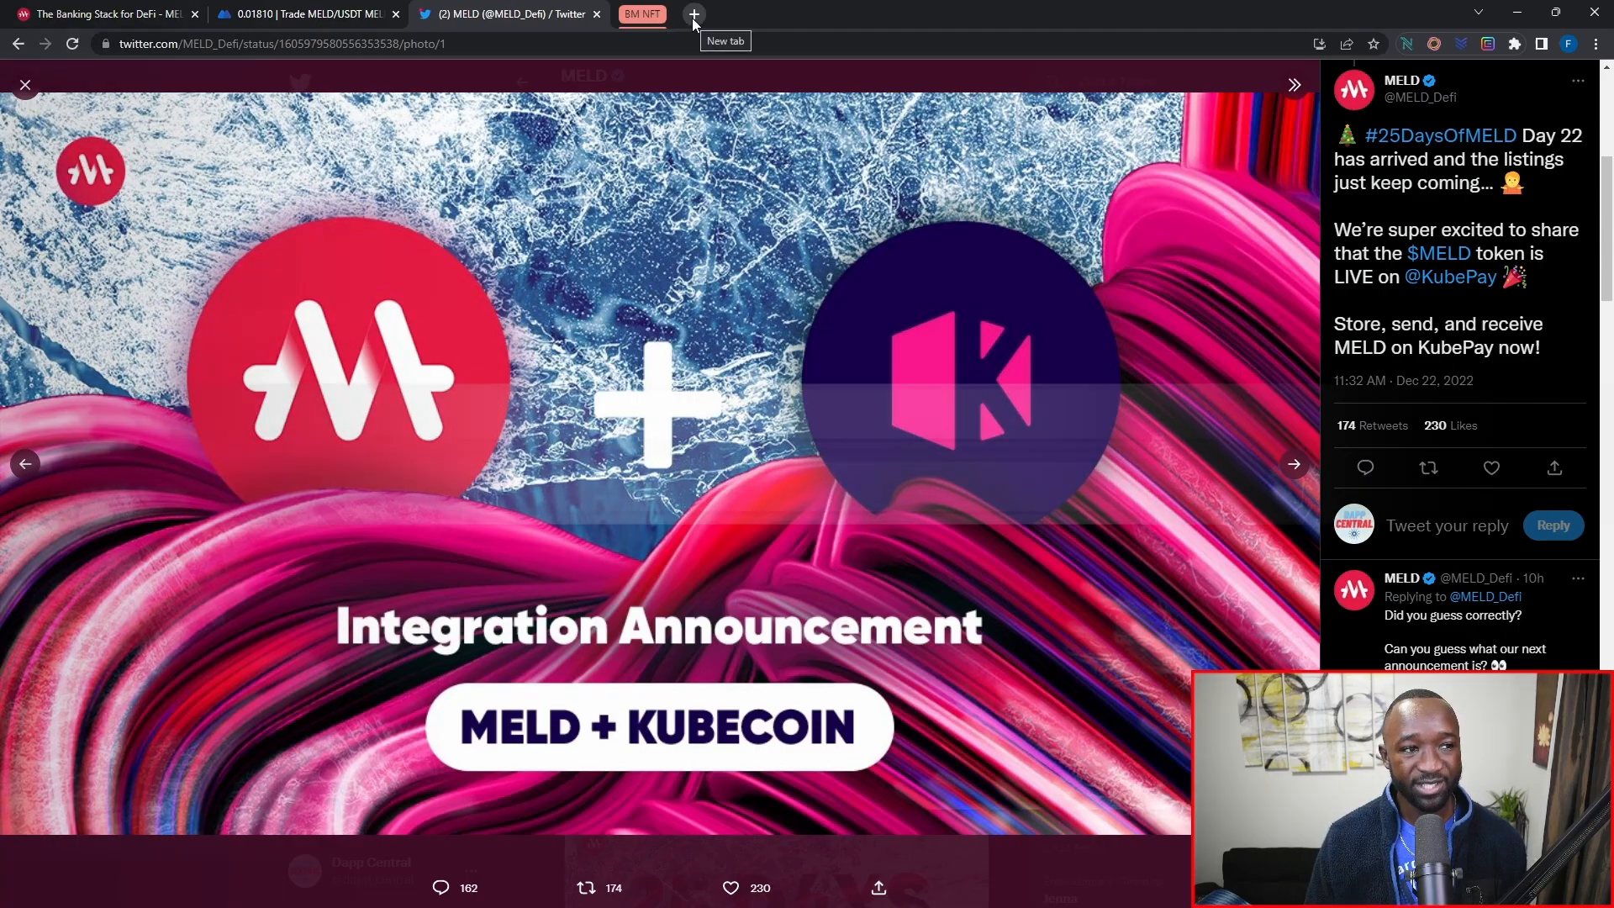
Add a new blank browser tab next to the Twitter post
left_click(692, 15)
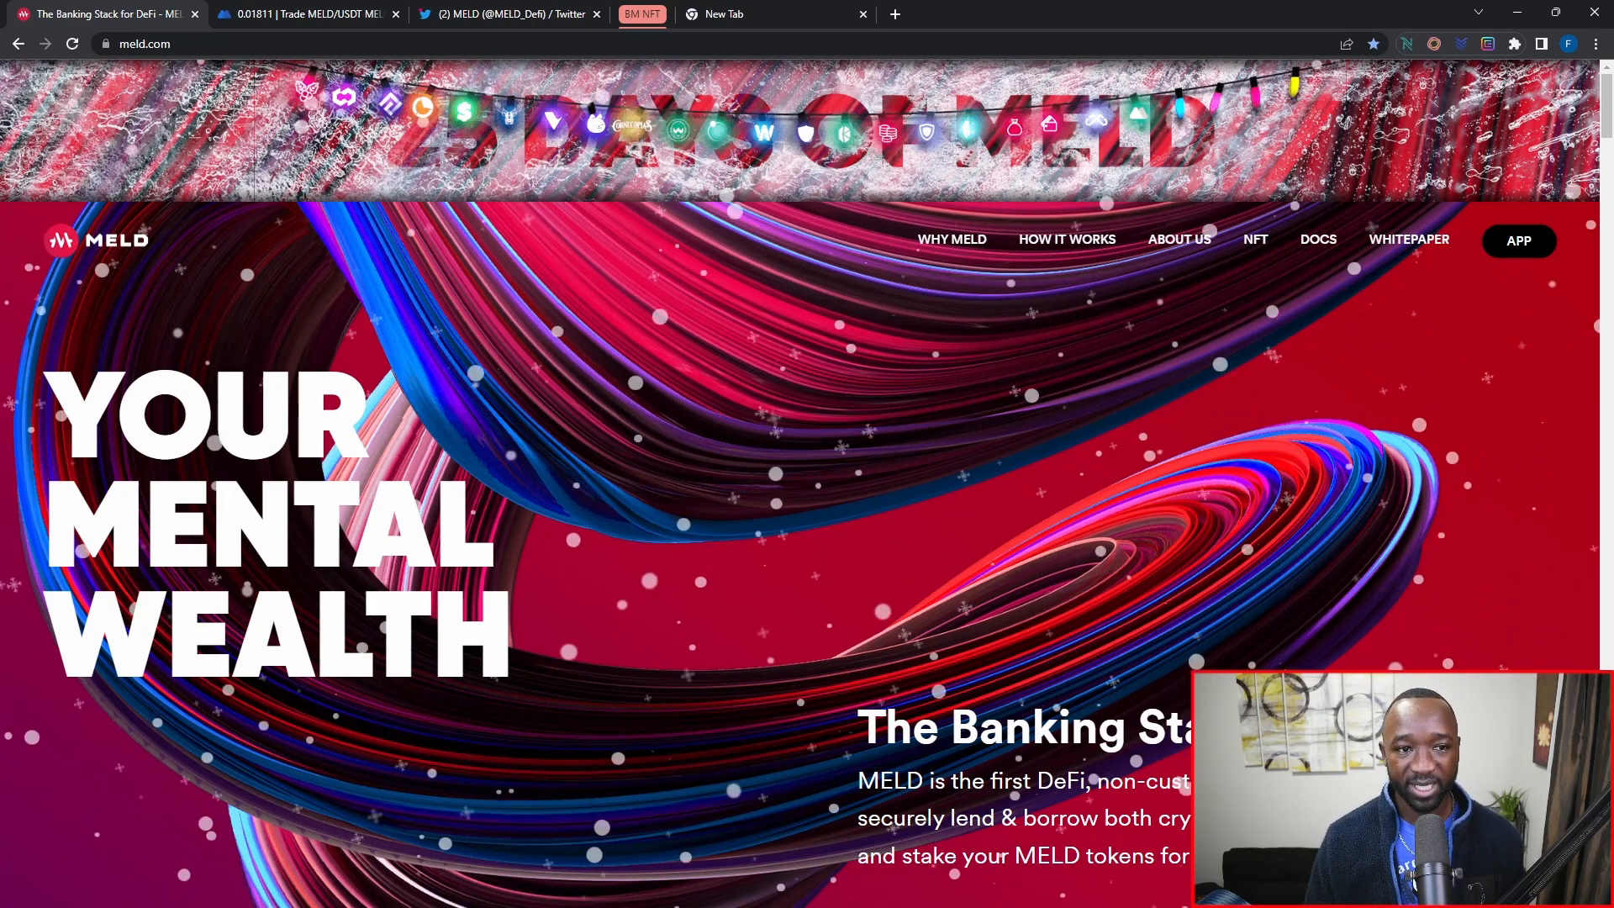
Scroll the MELD homepage past features, roadmap and team to the Advisors section
scroll("down", 3)
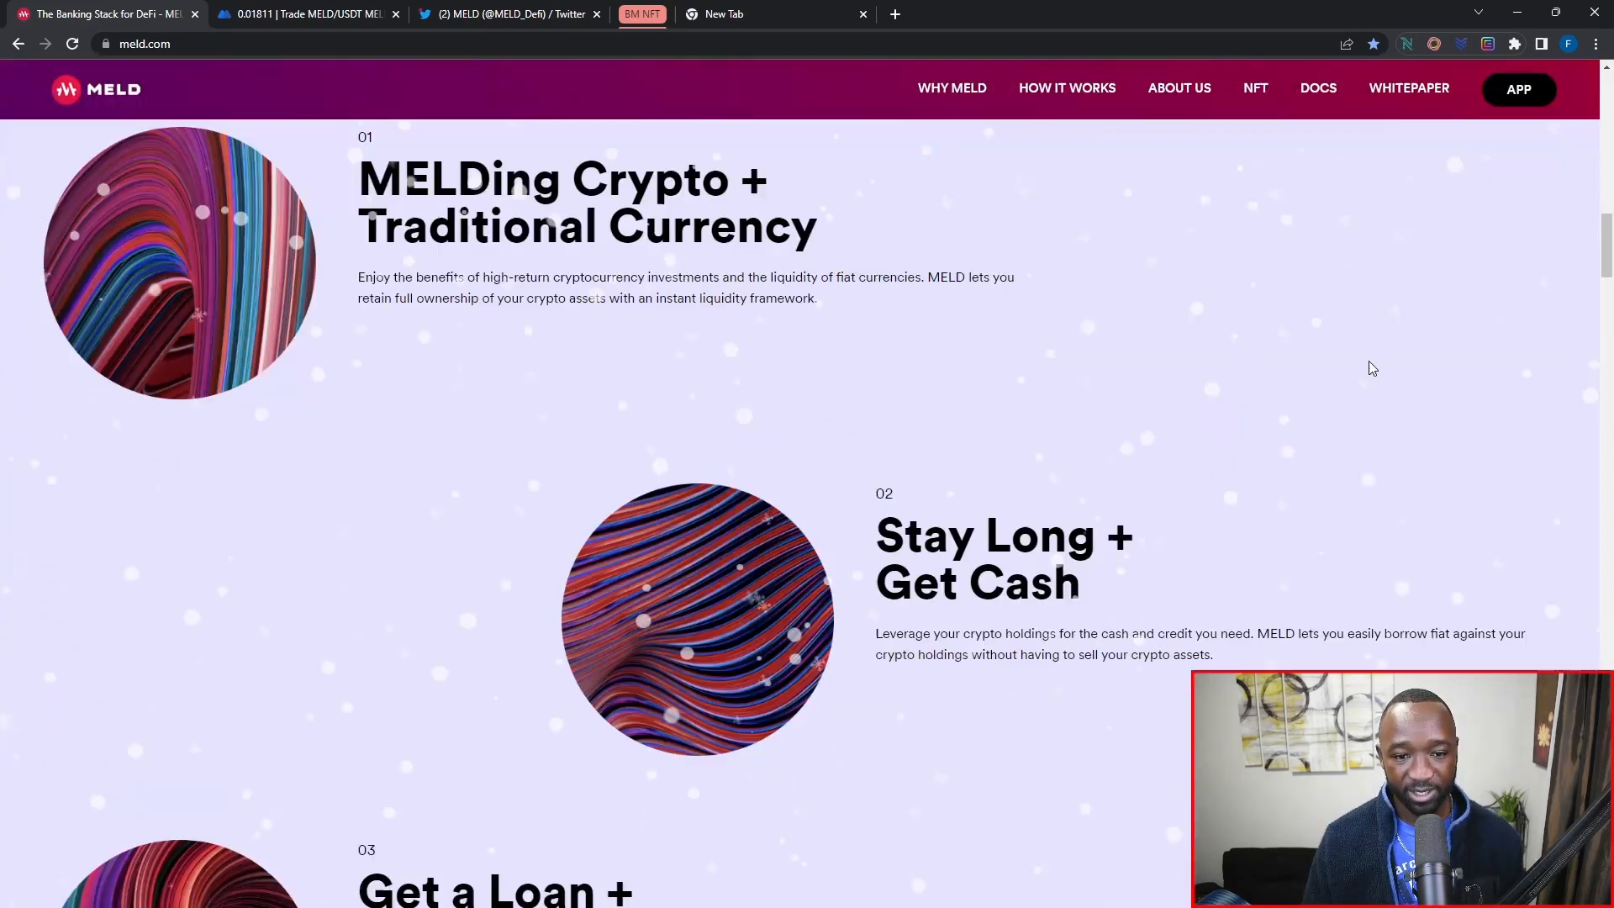
scroll("down", 3)
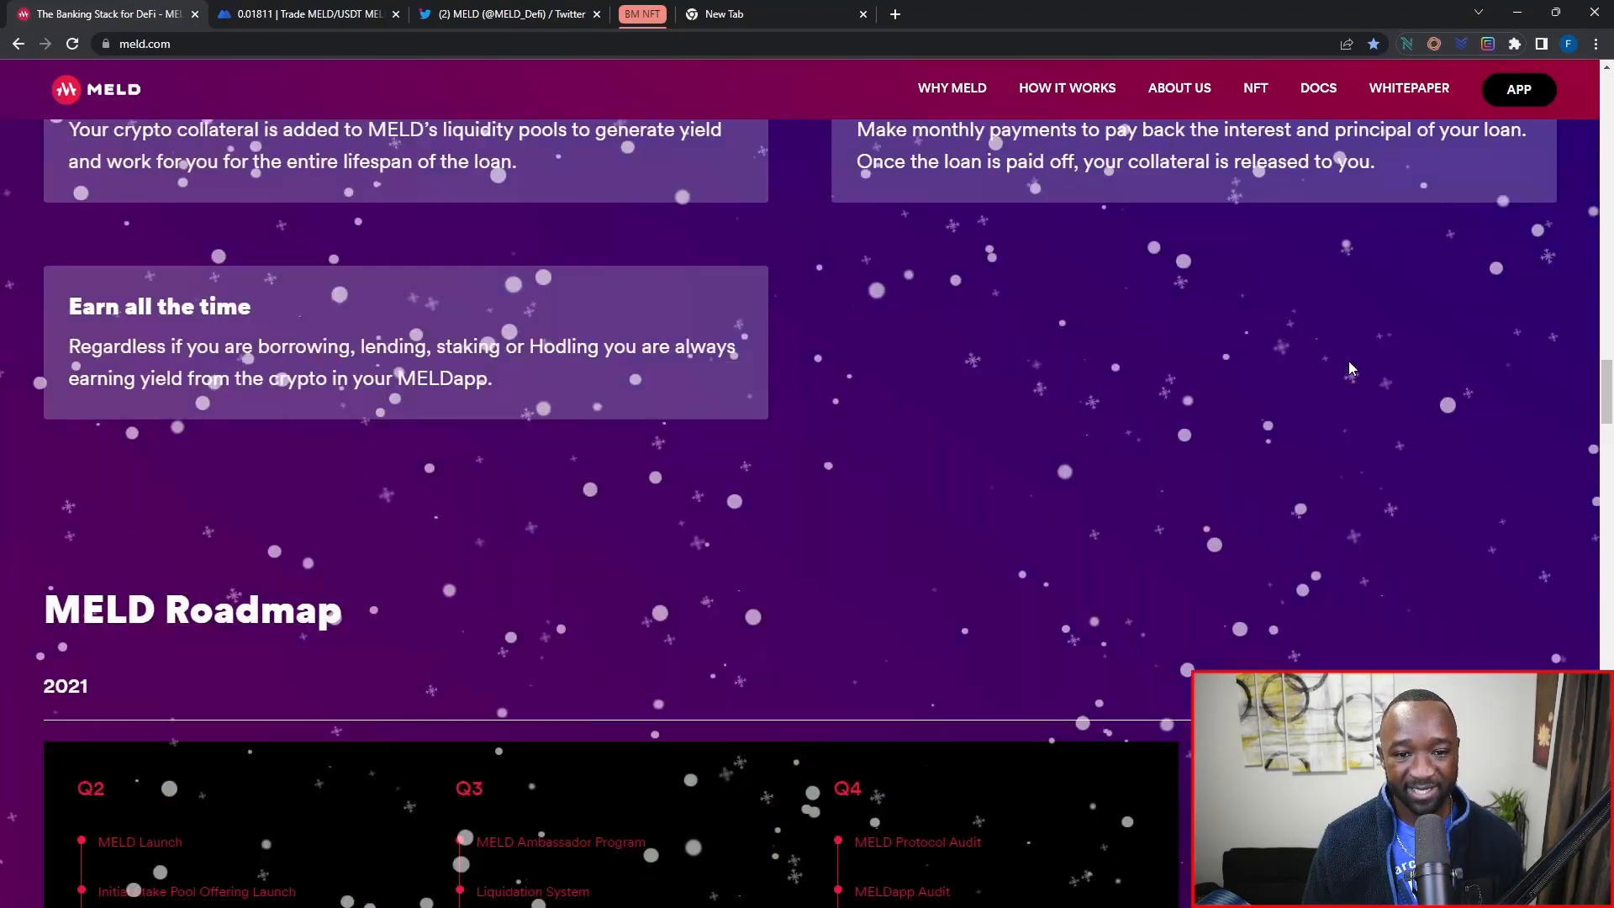
scroll("down", 3)
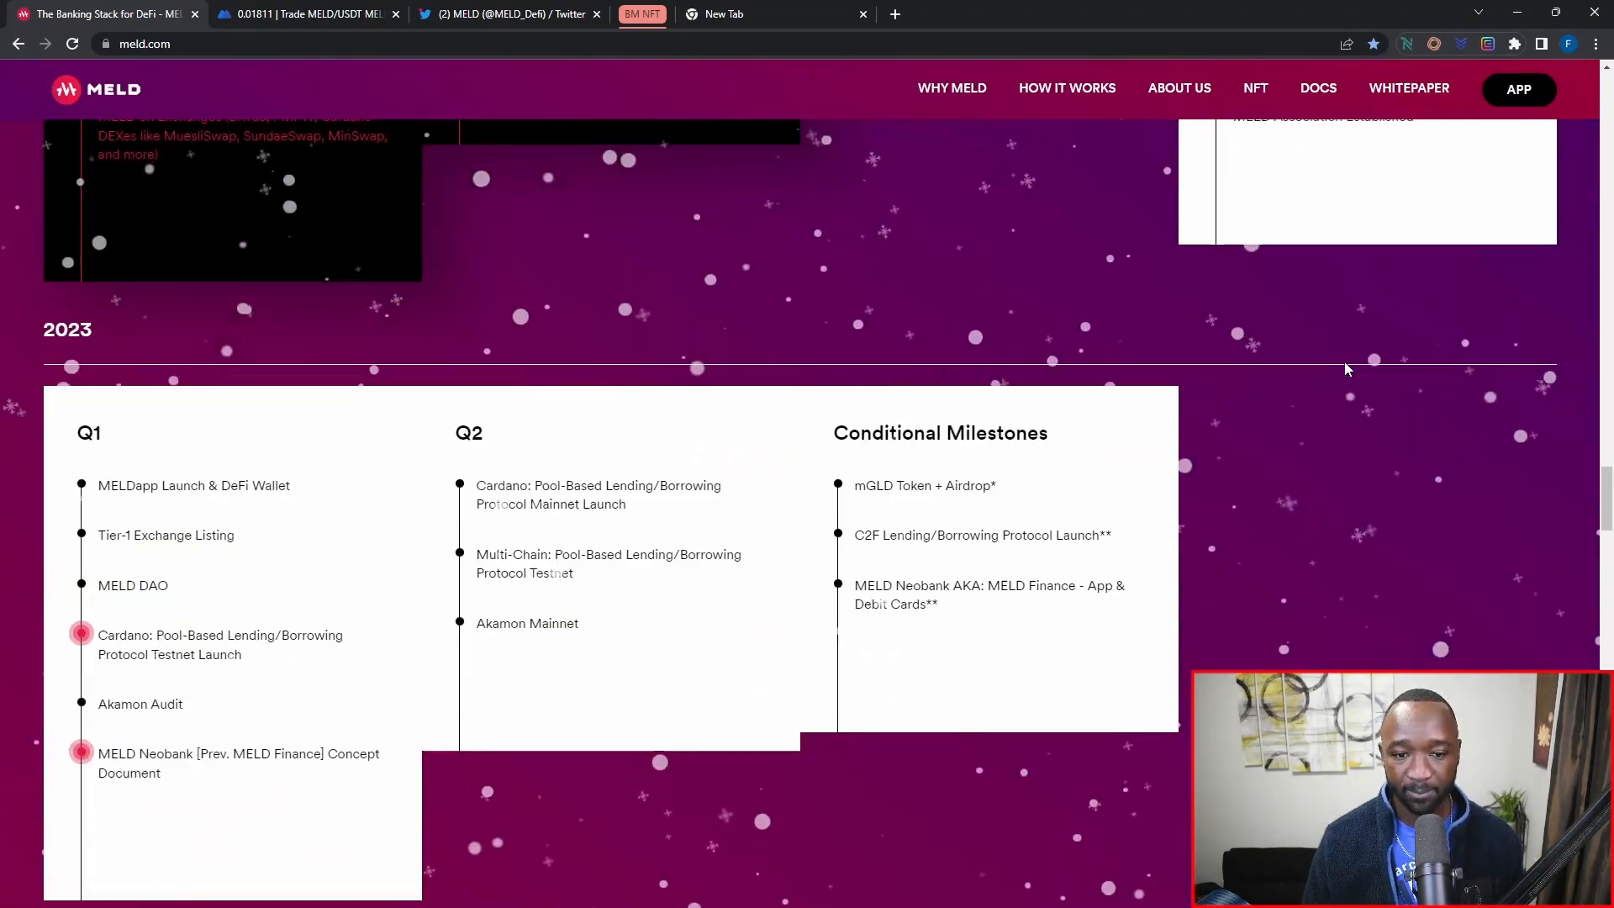
scroll("down", 3)
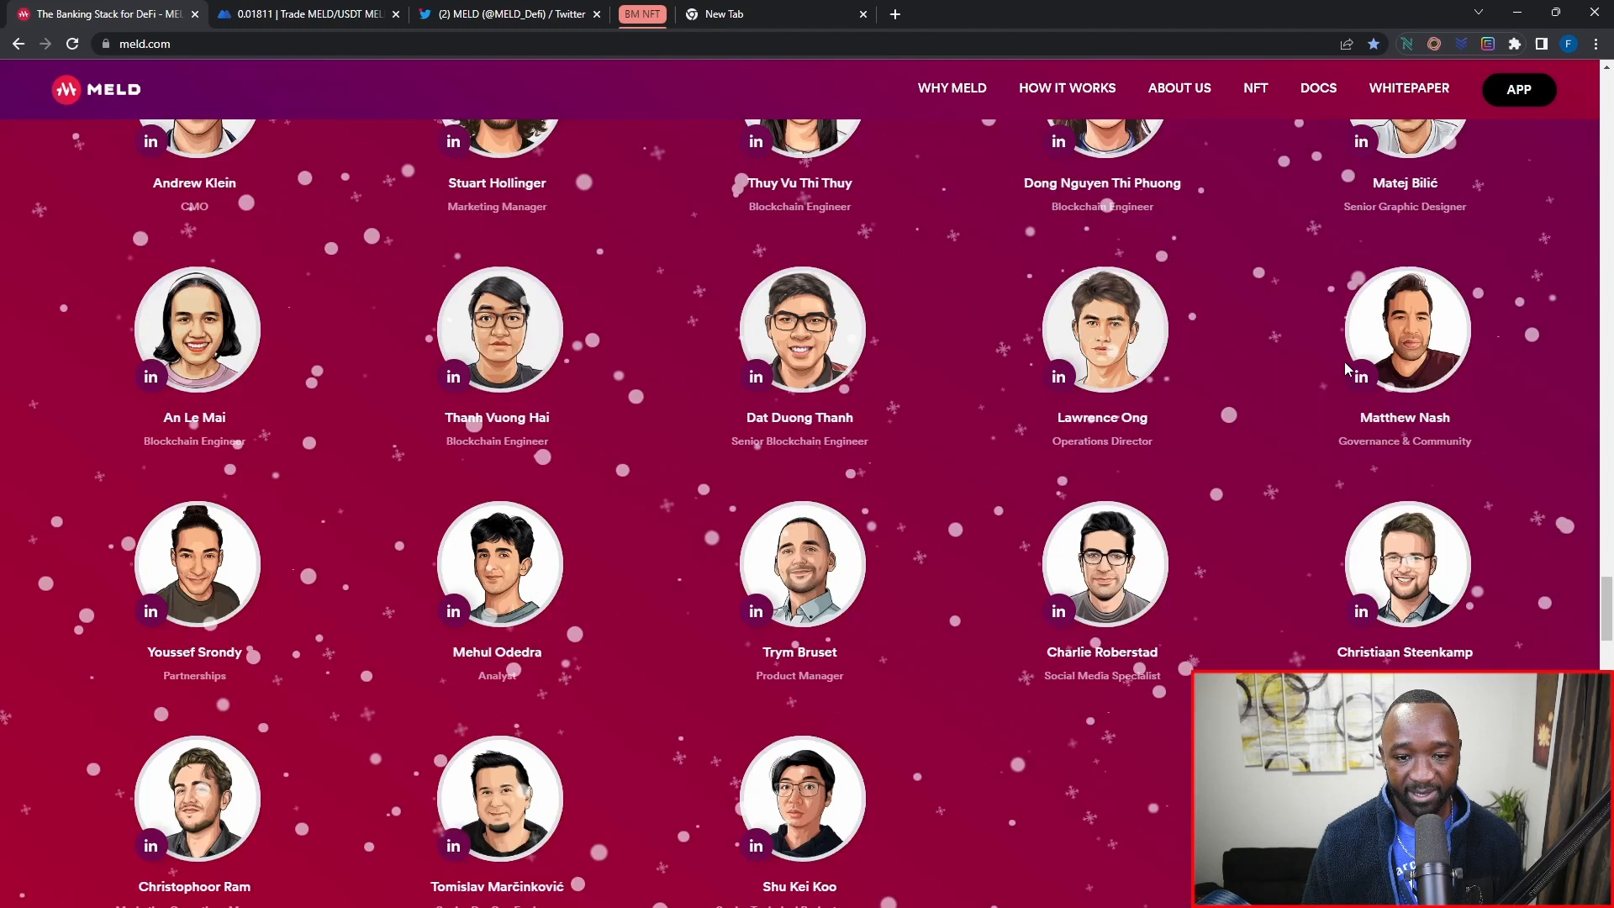
scroll("down", 3)
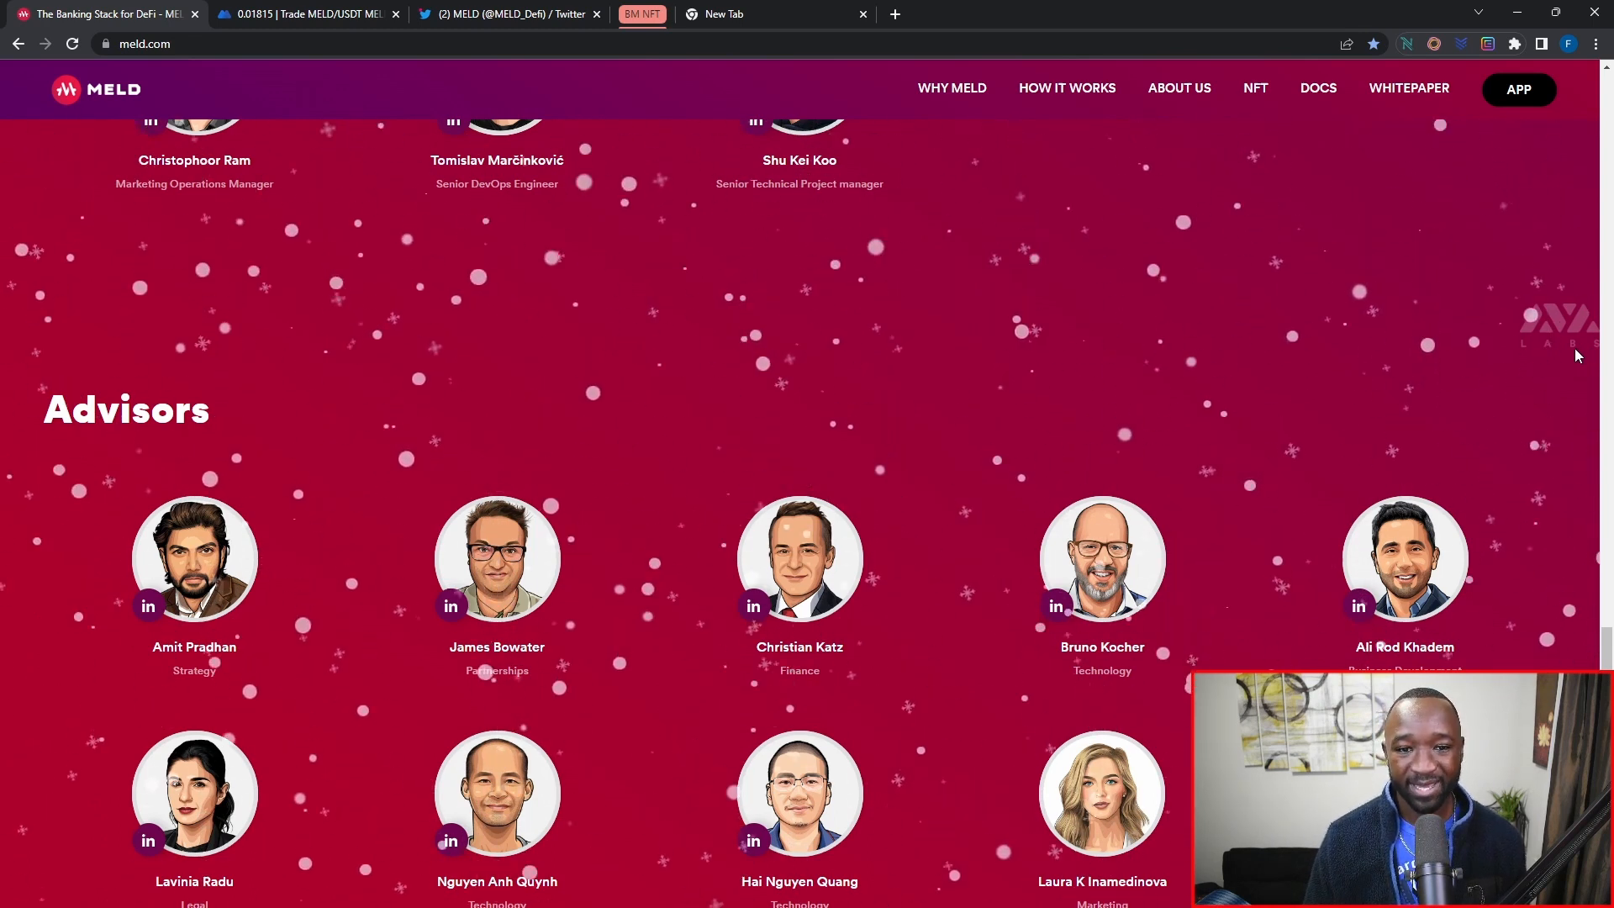
left_click(753, 14)
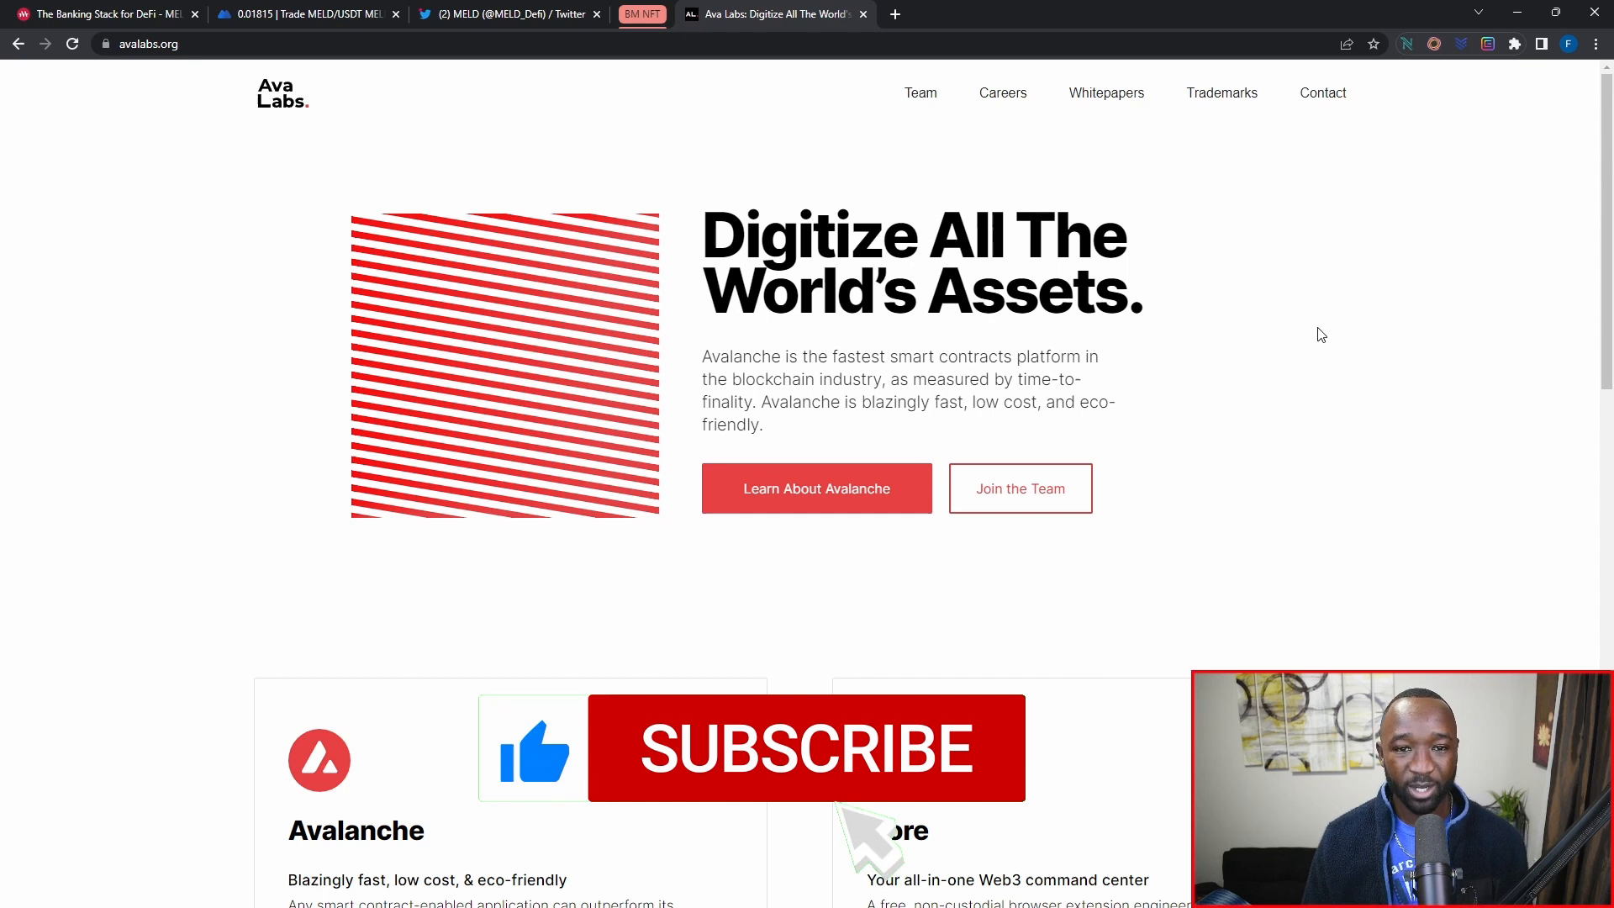
Open avalabs.org via the Ava Labs partner logo to view its homepage
left_click(807, 746)
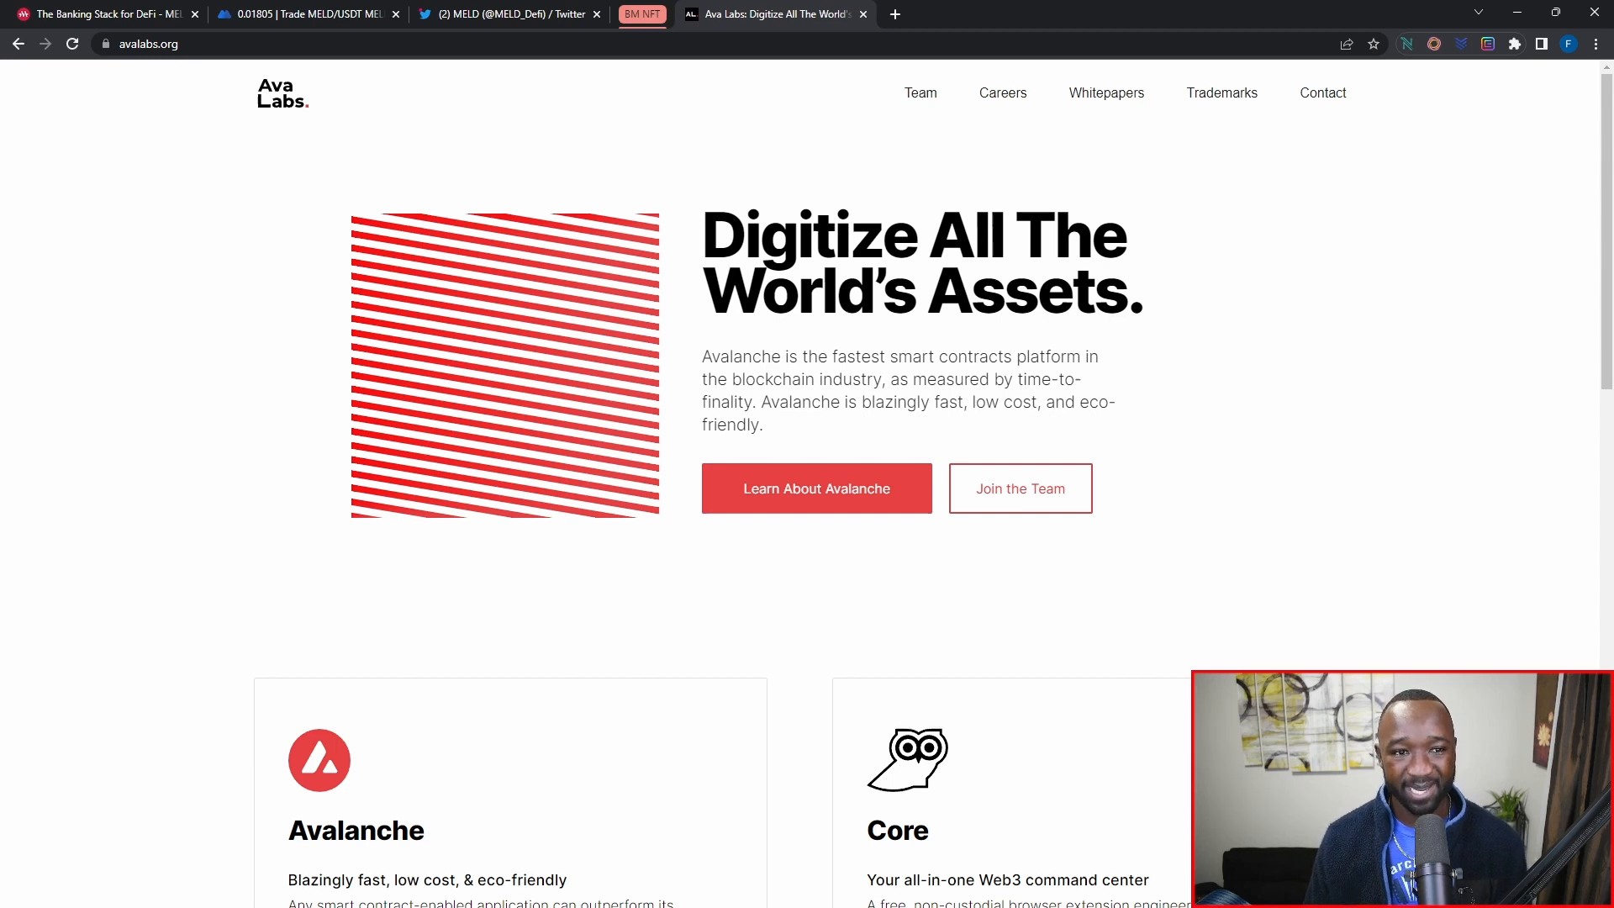
Scroll the Ava Labs Careers page past Perks to the Ecosystem and University Engagement sections
scroll("down", 3)
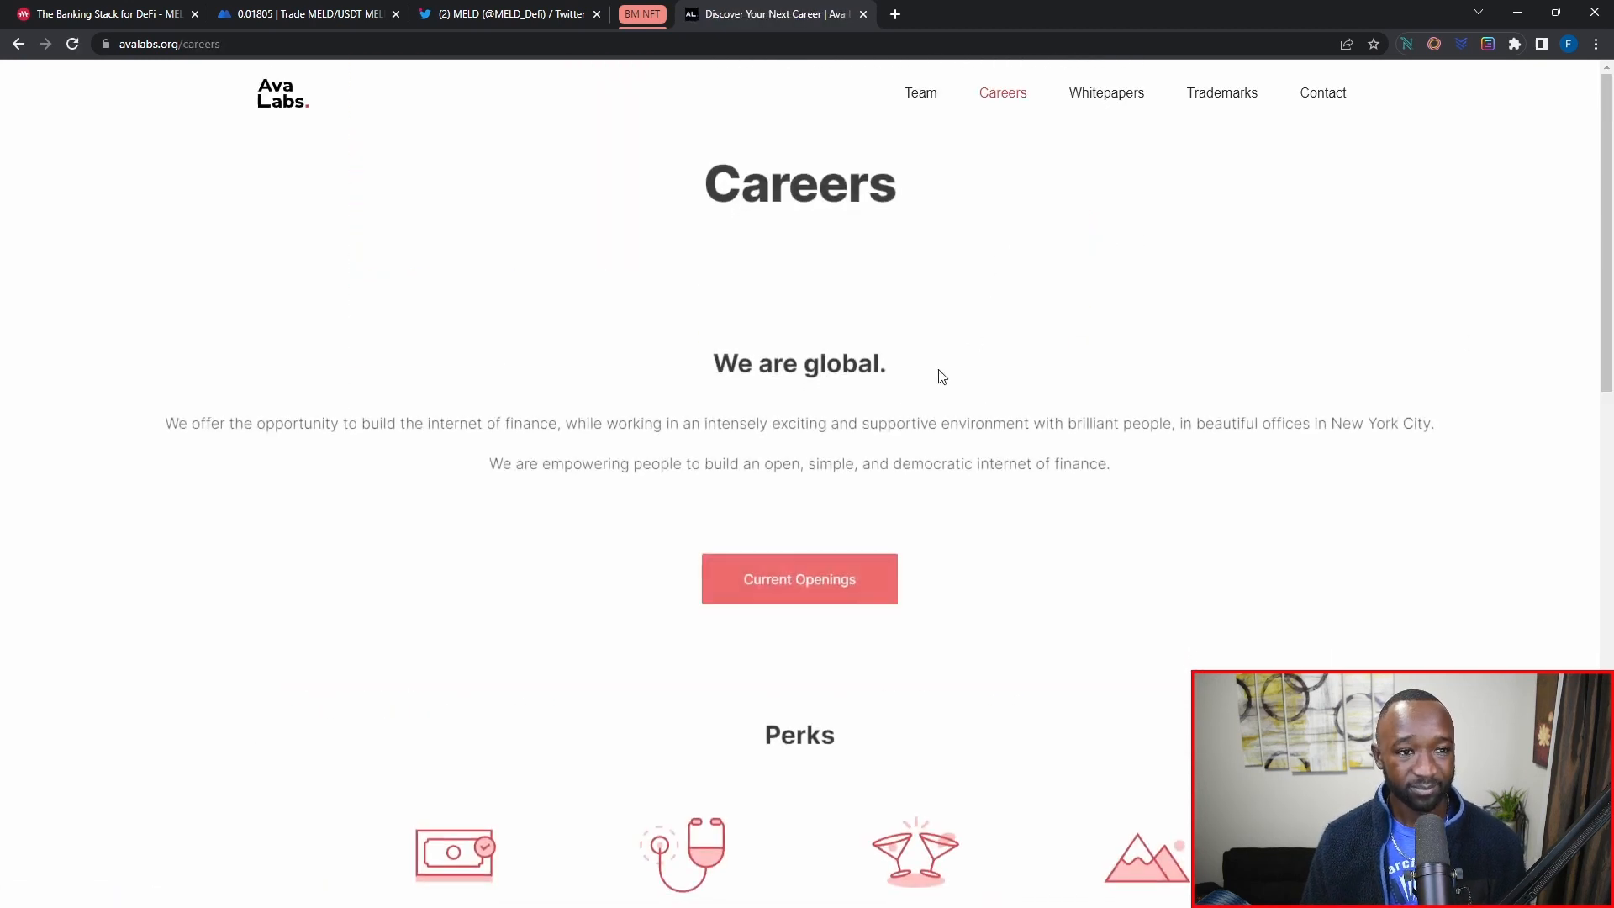
scroll("down", 3)
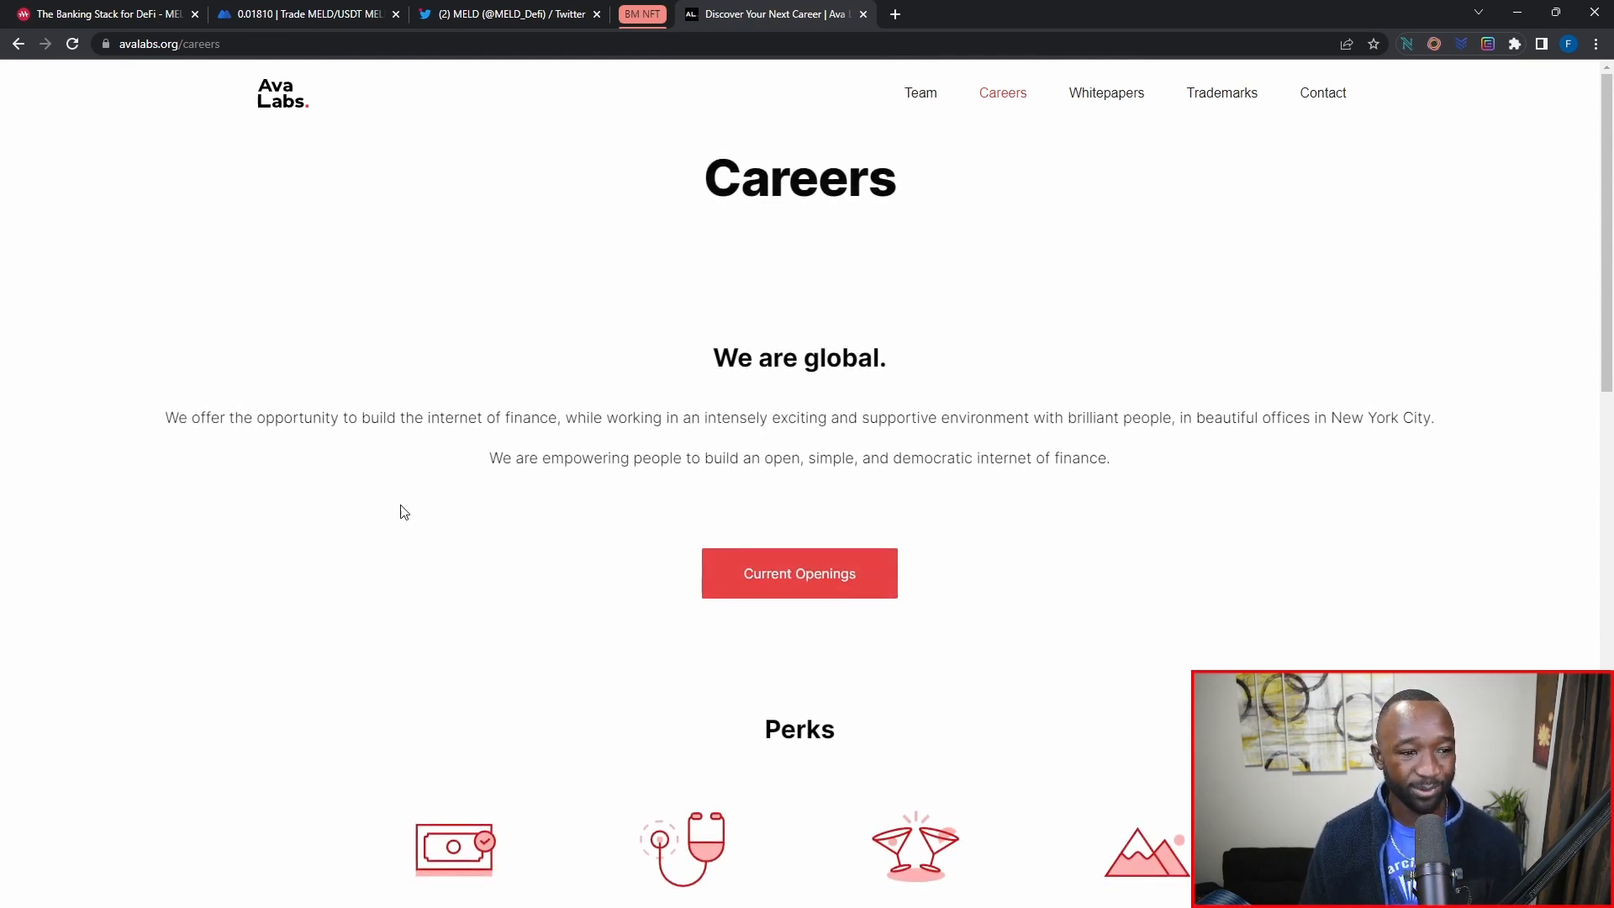
scroll("down", 3)
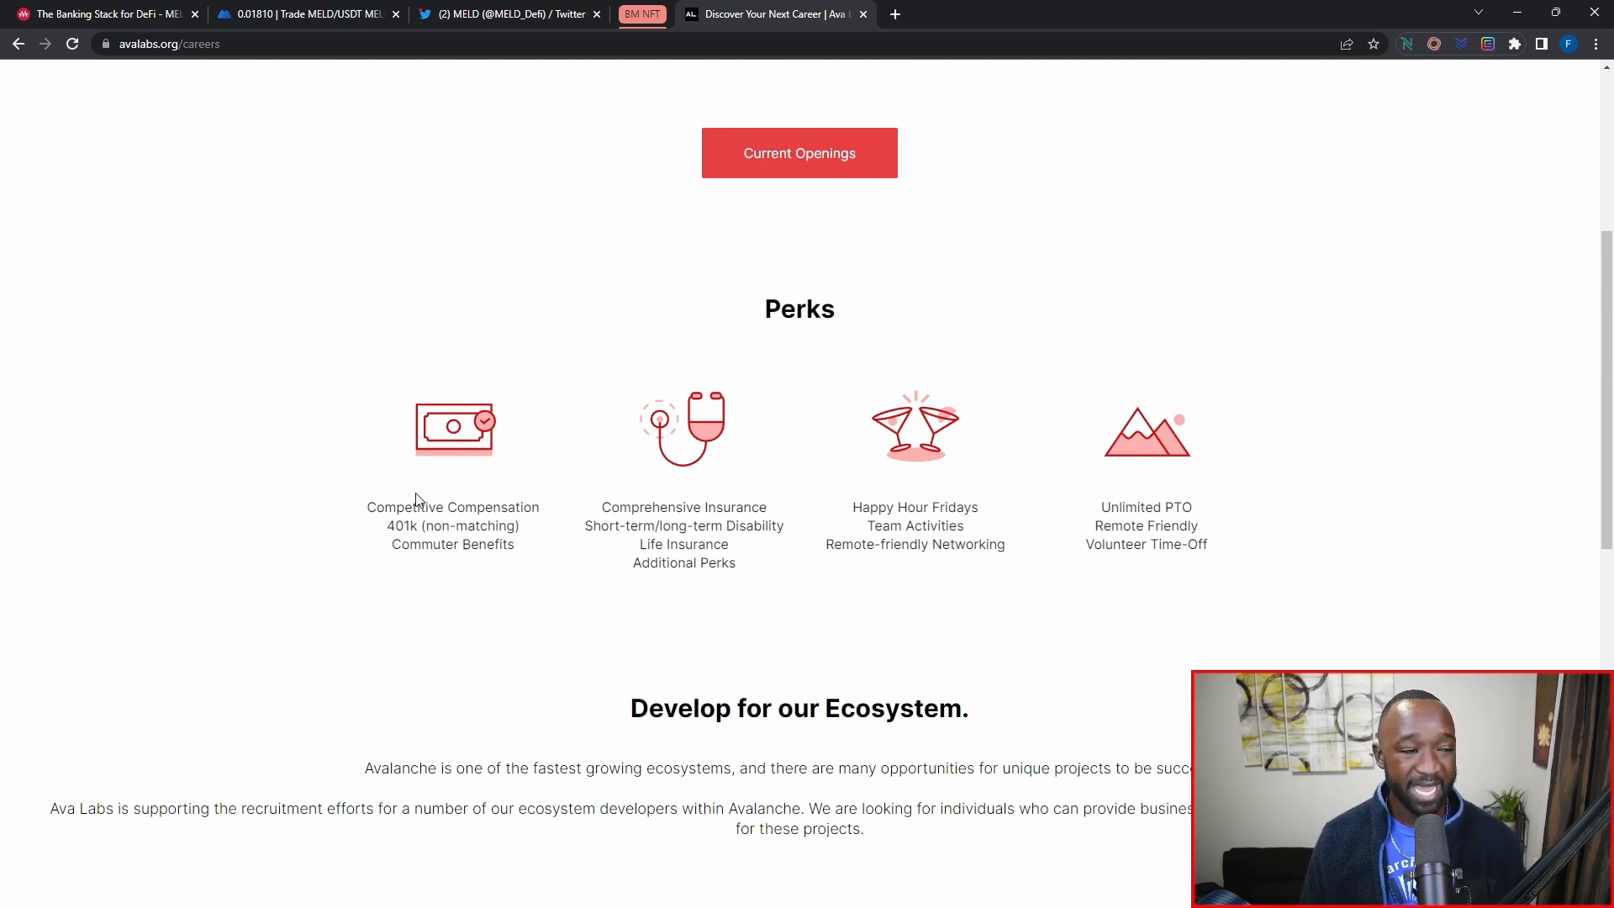
scroll("down", 3)
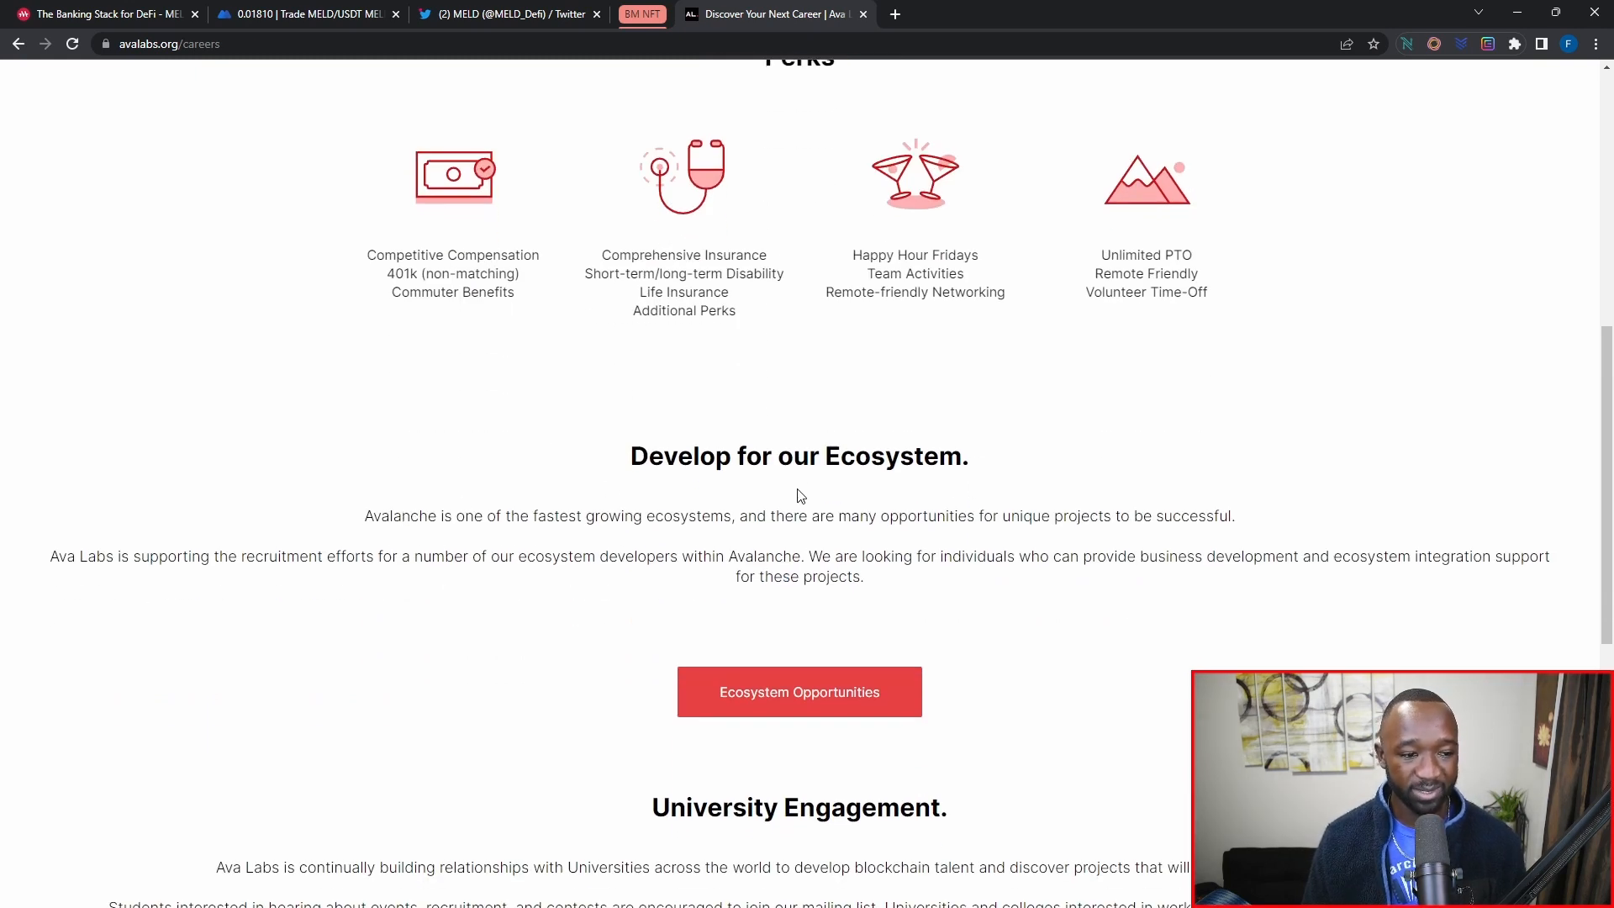
scroll("down", 3)
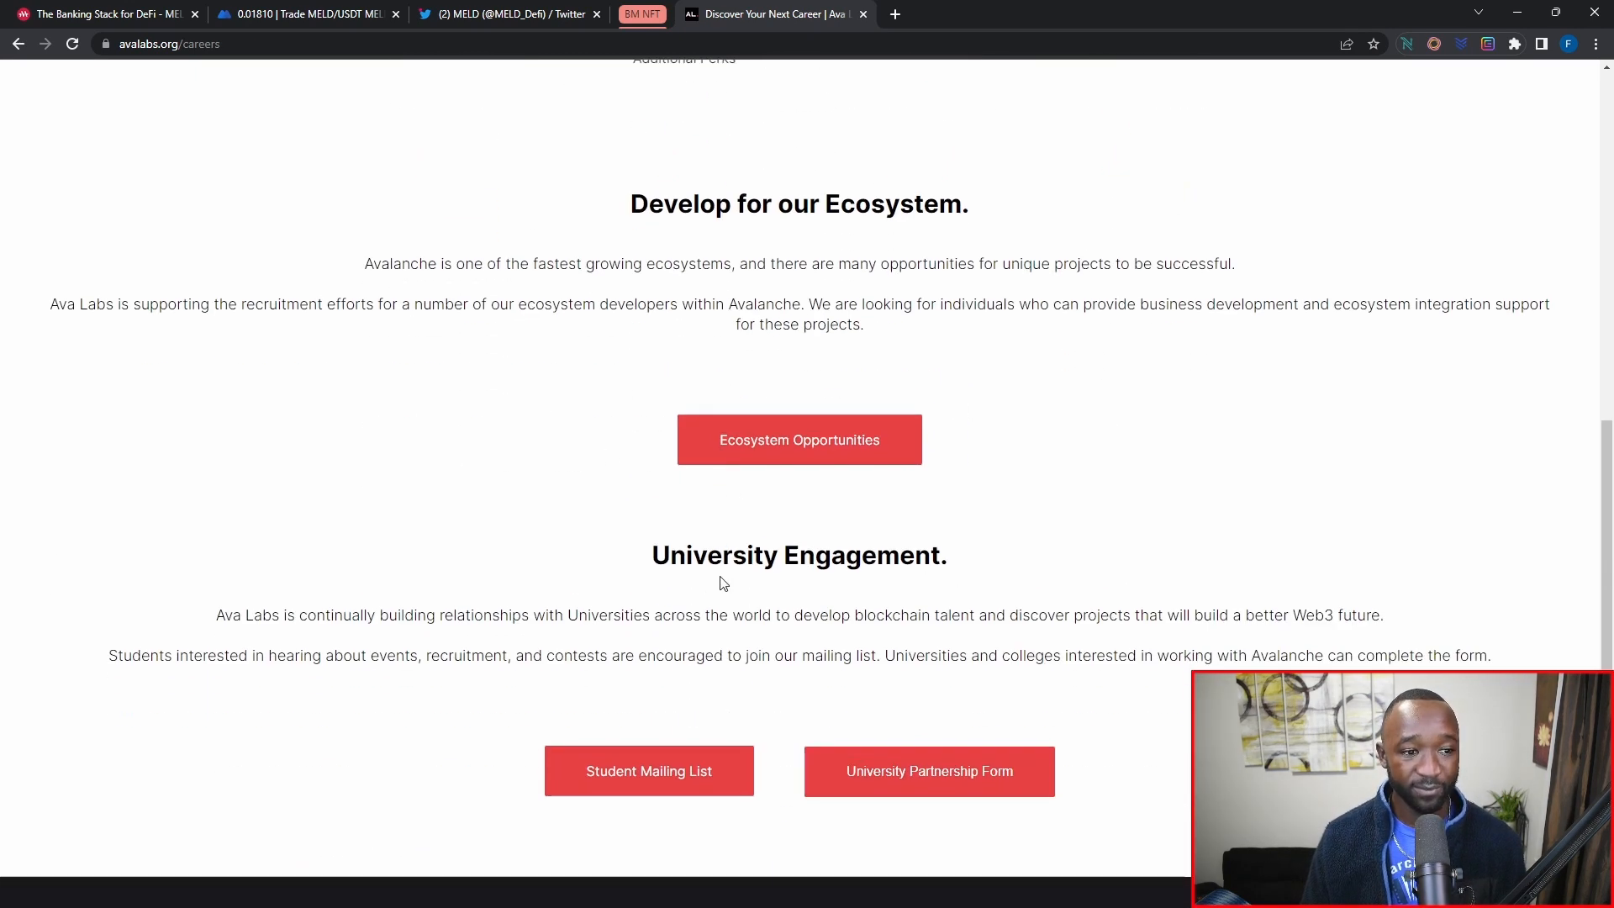
mouse_move(574, 555)
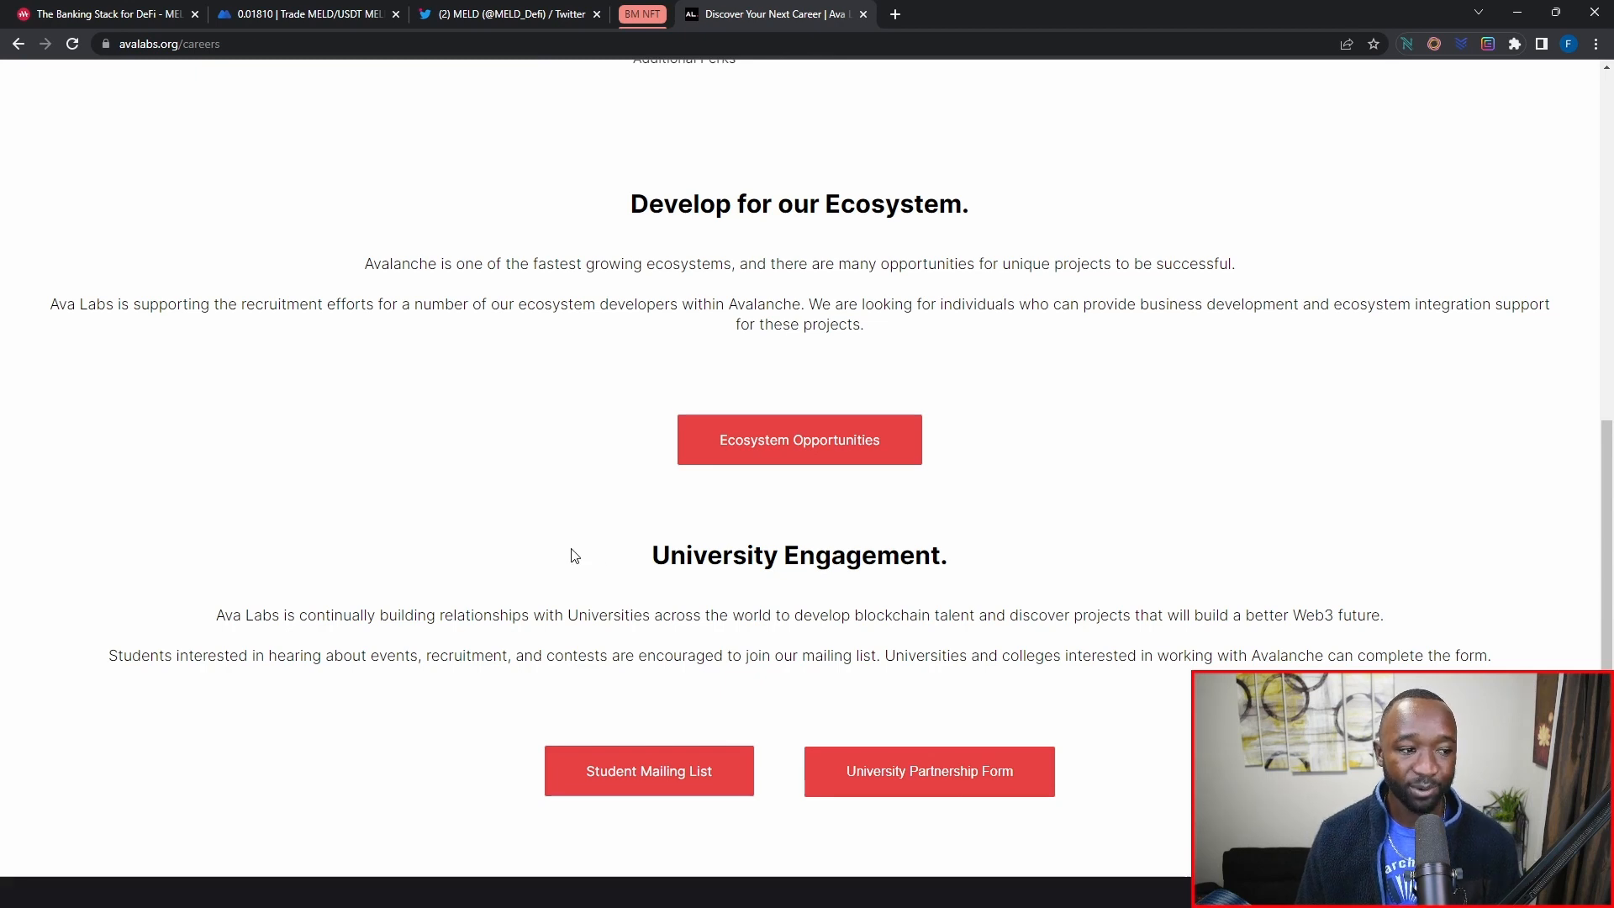
mouse_move(567, 547)
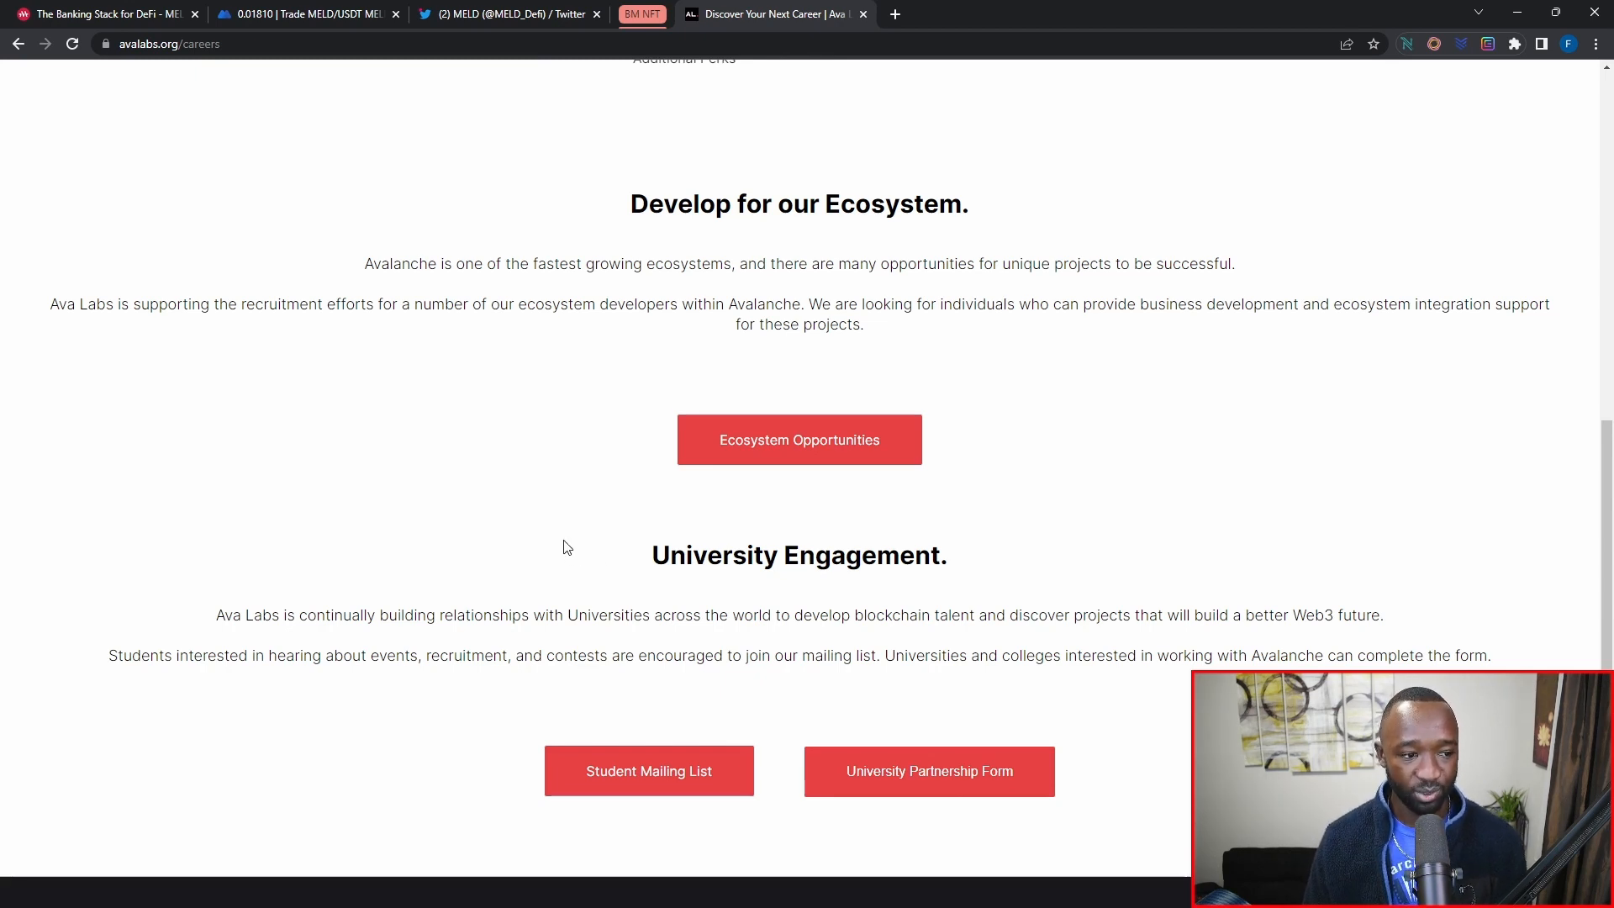